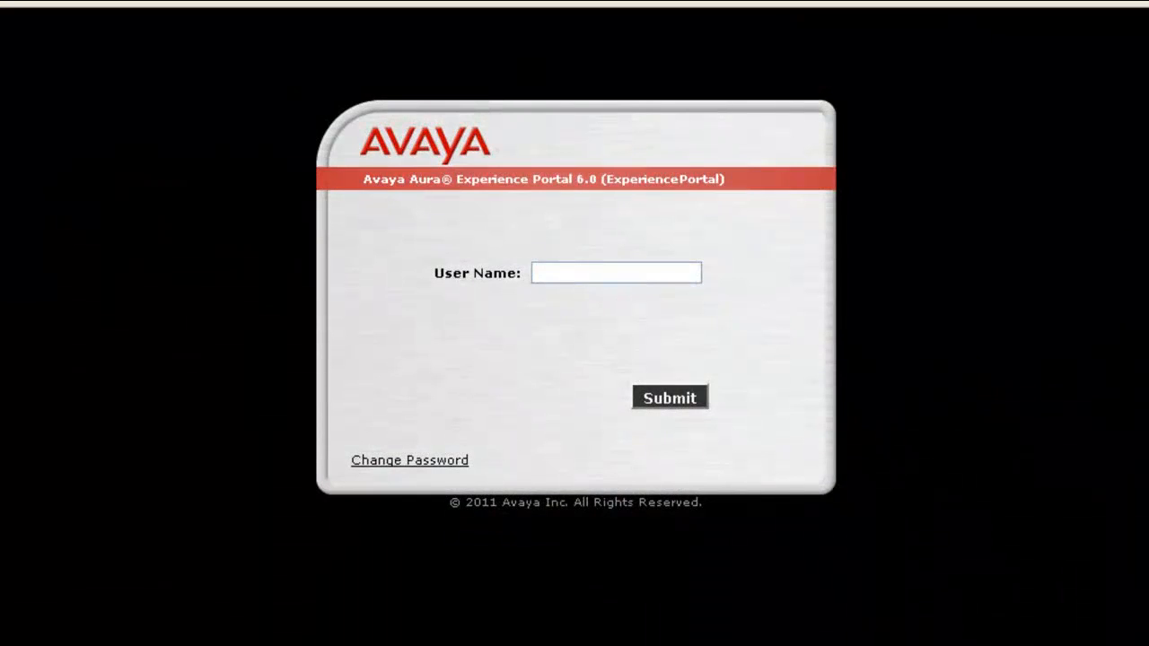
- Log in to the Experience Portal as admin with the password
type("admin")
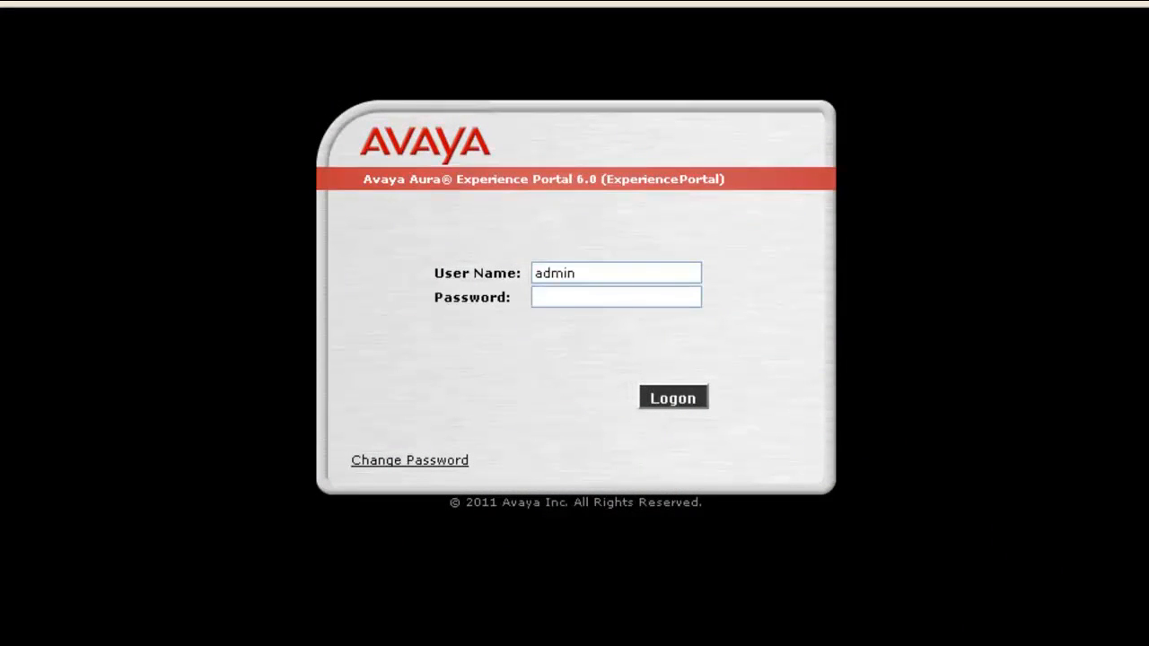
type("password")
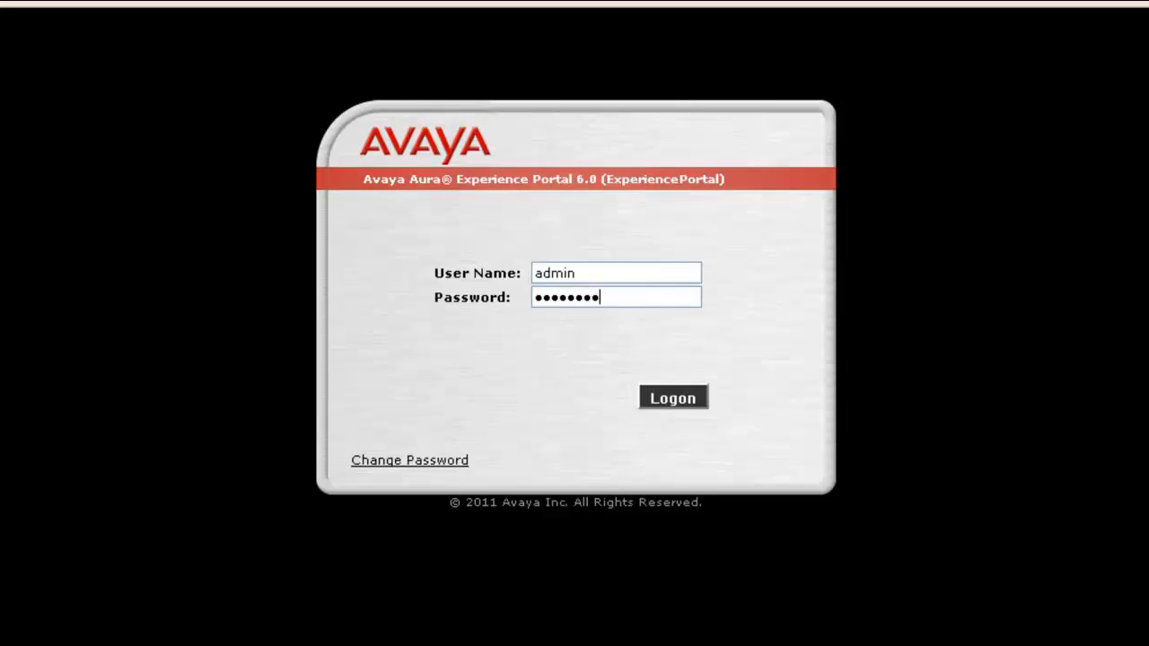
left_click(672, 396)
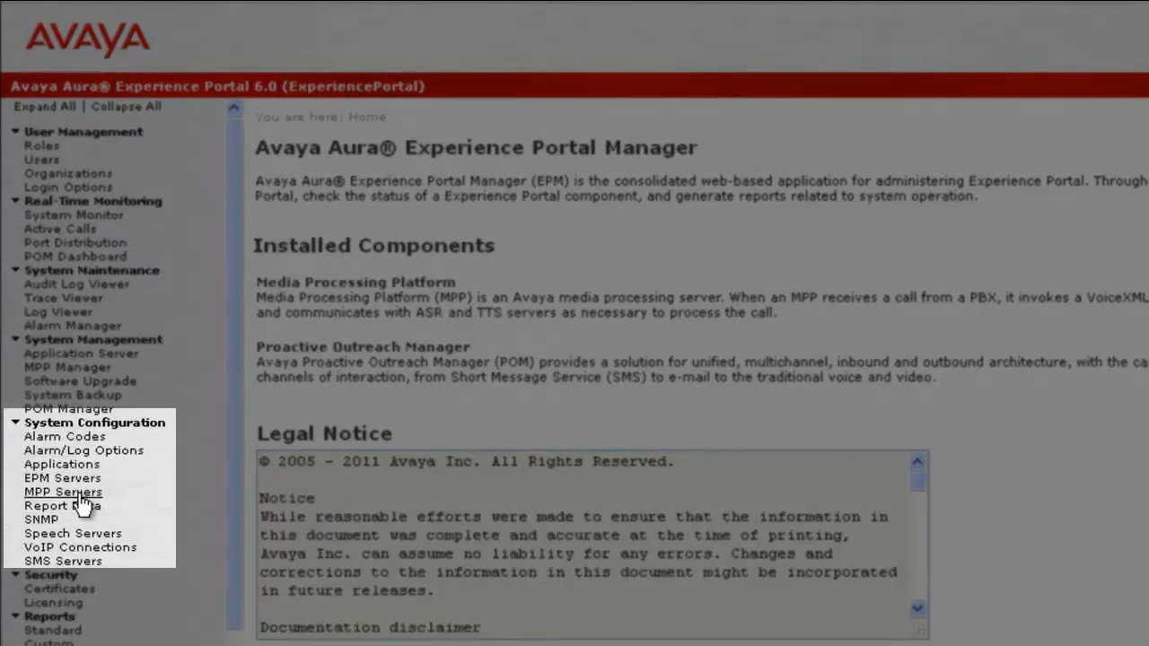
- Show the MPP Servers page listing the local server
left_click(63, 491)
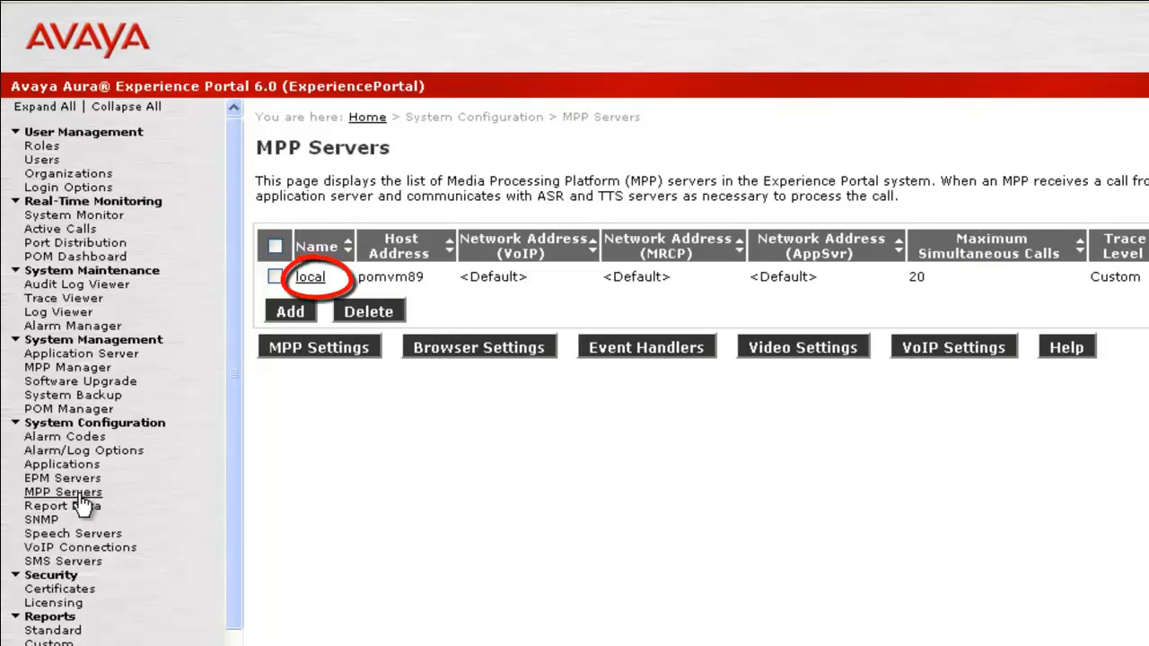
mouse_move(218, 348)
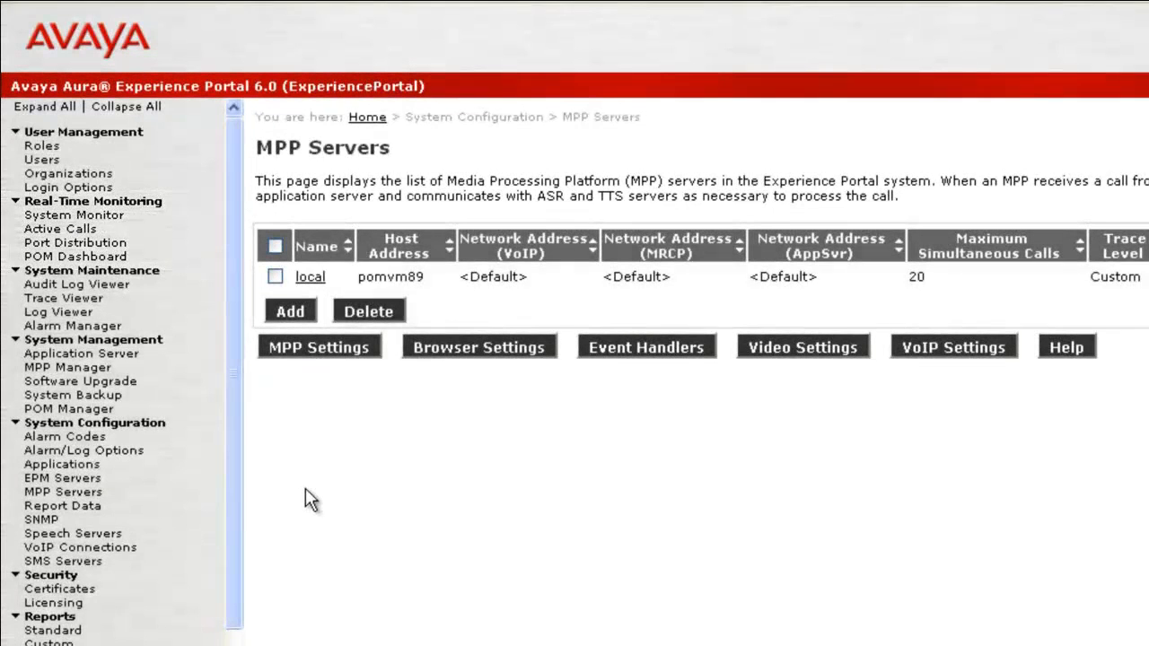
- Open System Monitor and view the local MPP server's details
left_click(74, 215)
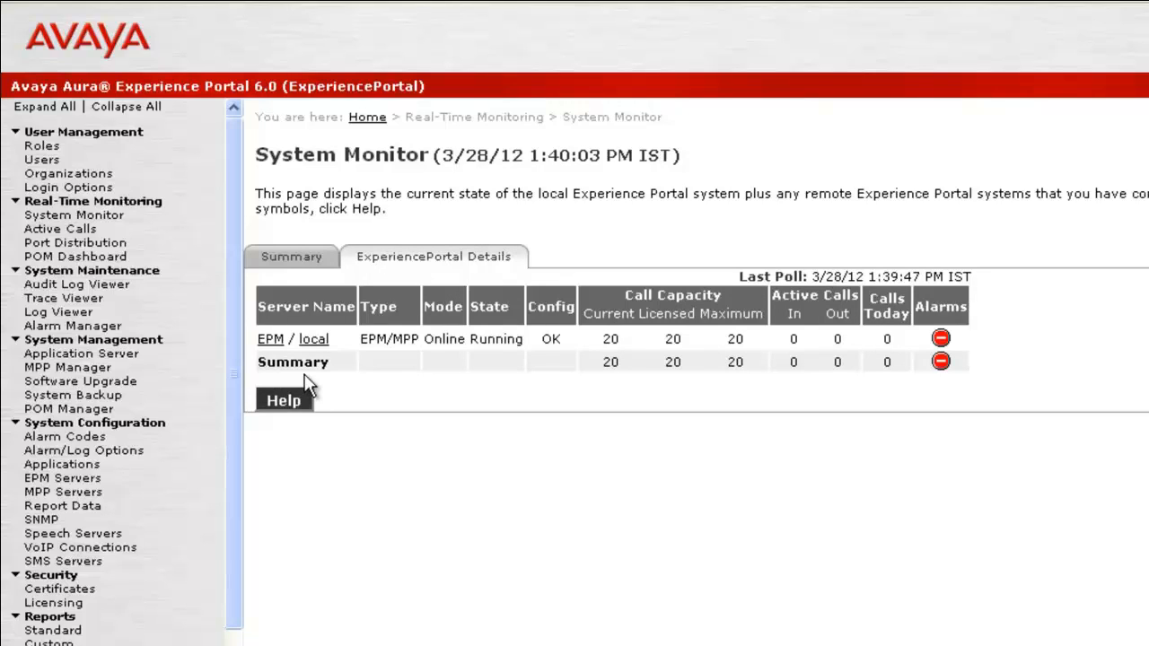
mouse_move(313, 338)
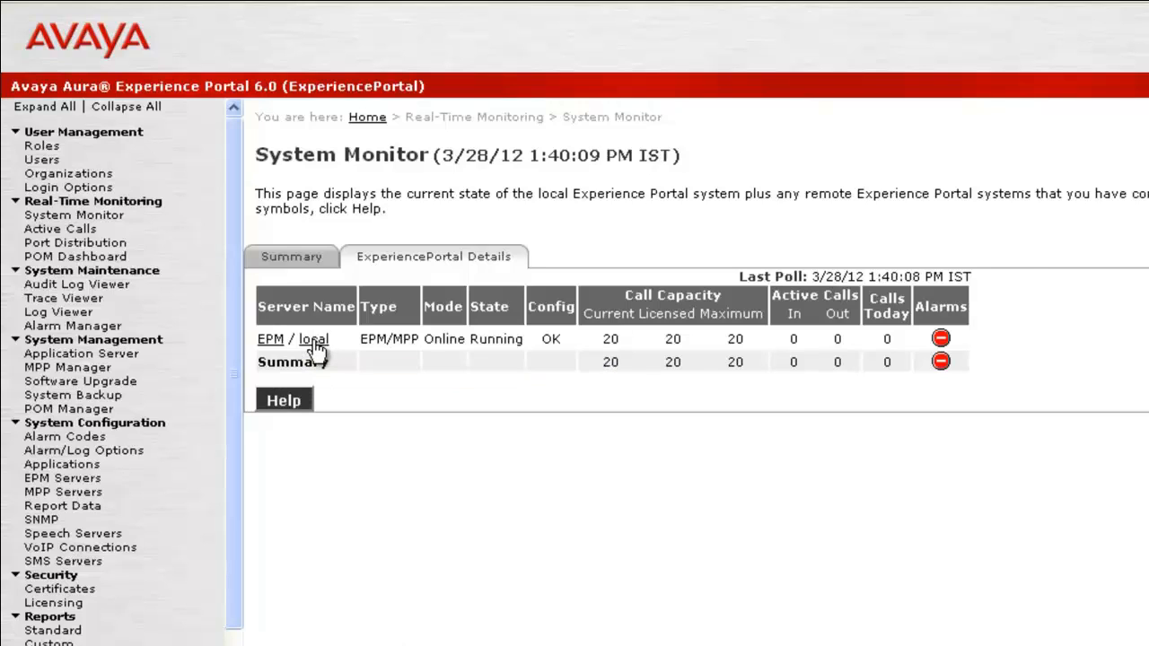
left_click(313, 338)
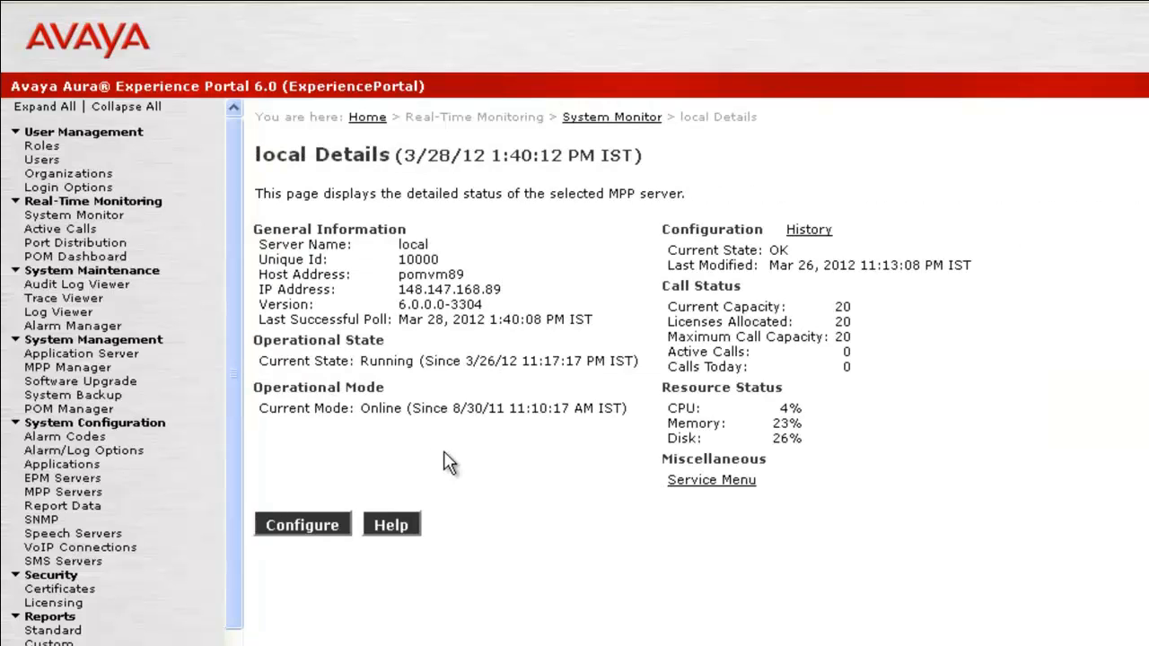
mouse_move(489, 509)
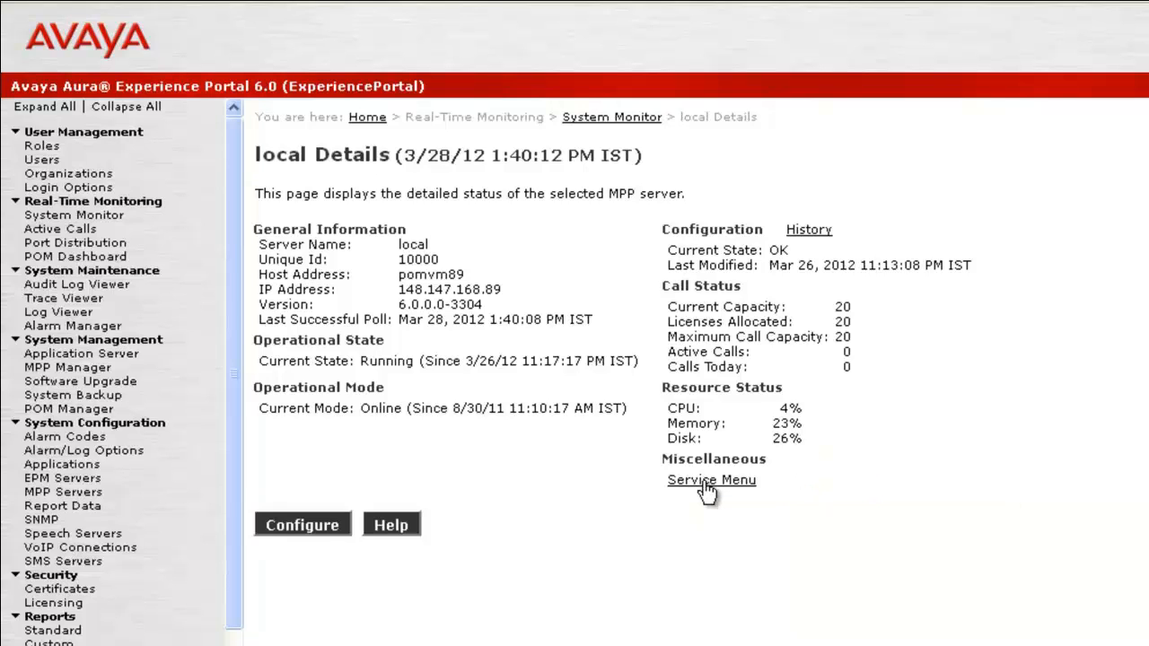
- Open the MPP Service Menu for pomvm89 and its Logs directory list
left_click(711, 479)
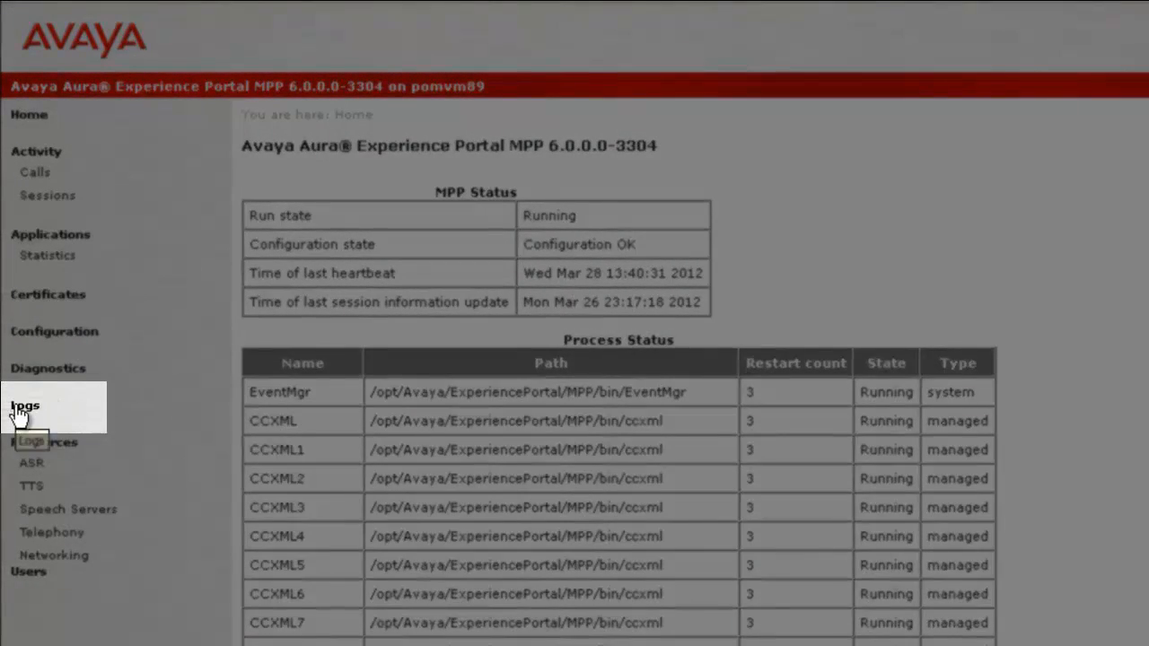
left_click(25, 405)
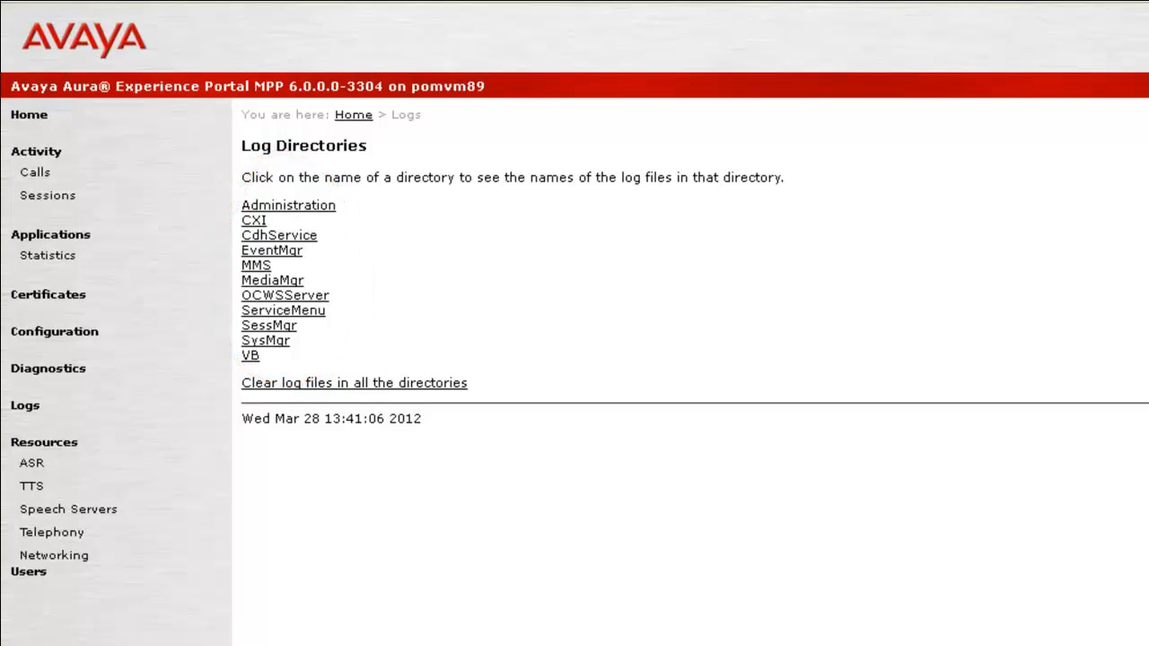
mouse_move(359, 465)
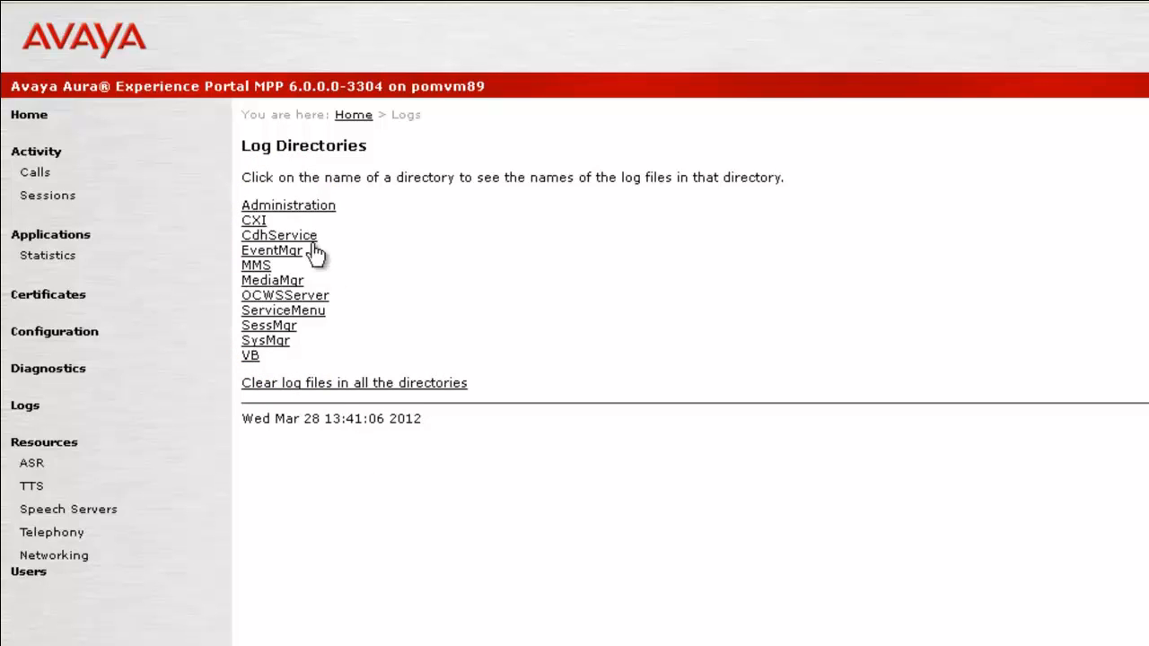
mouse_move(296, 215)
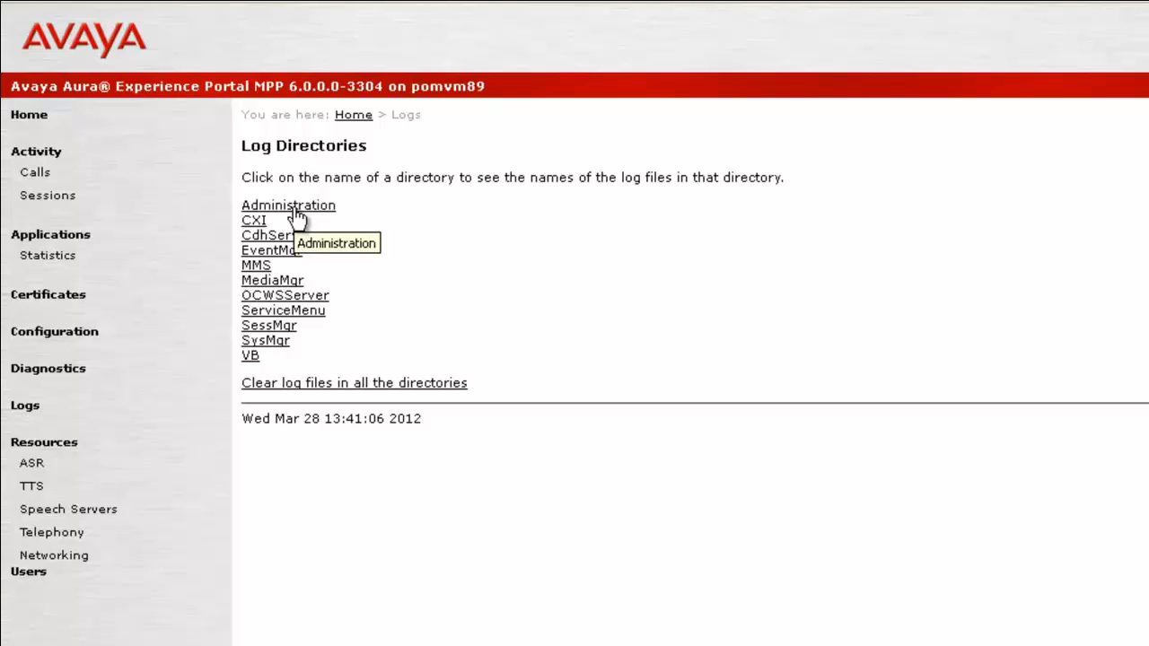
- Download mppmaint.log from the Administration directory and open it in Notepad
left_click(288, 205)
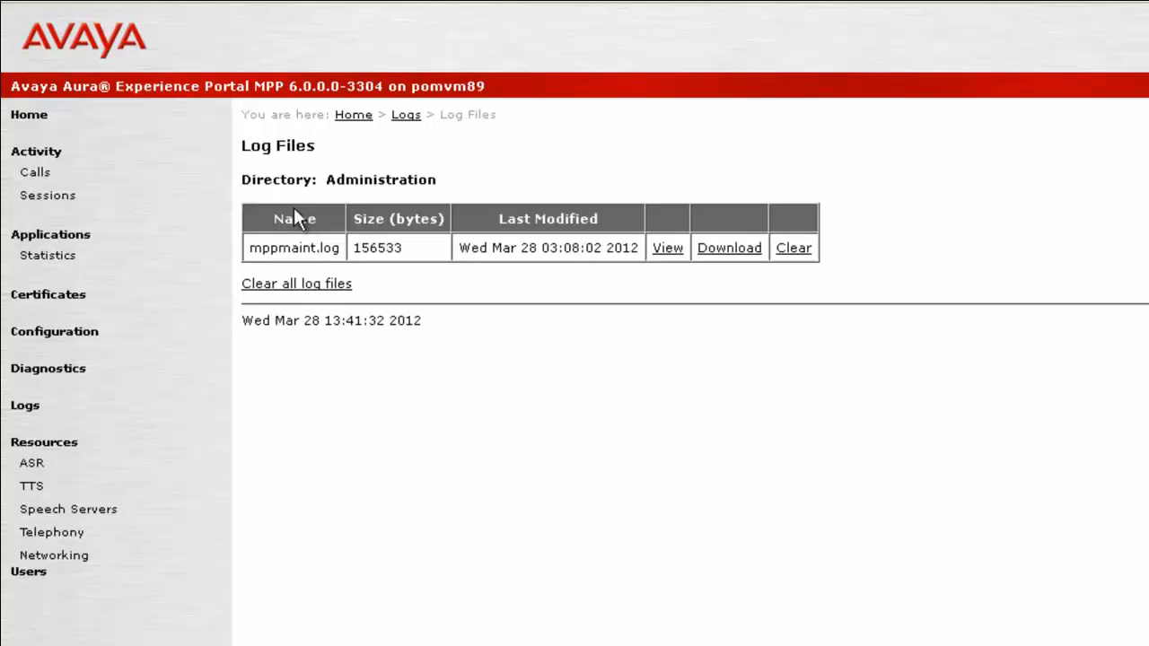
mouse_move(415, 328)
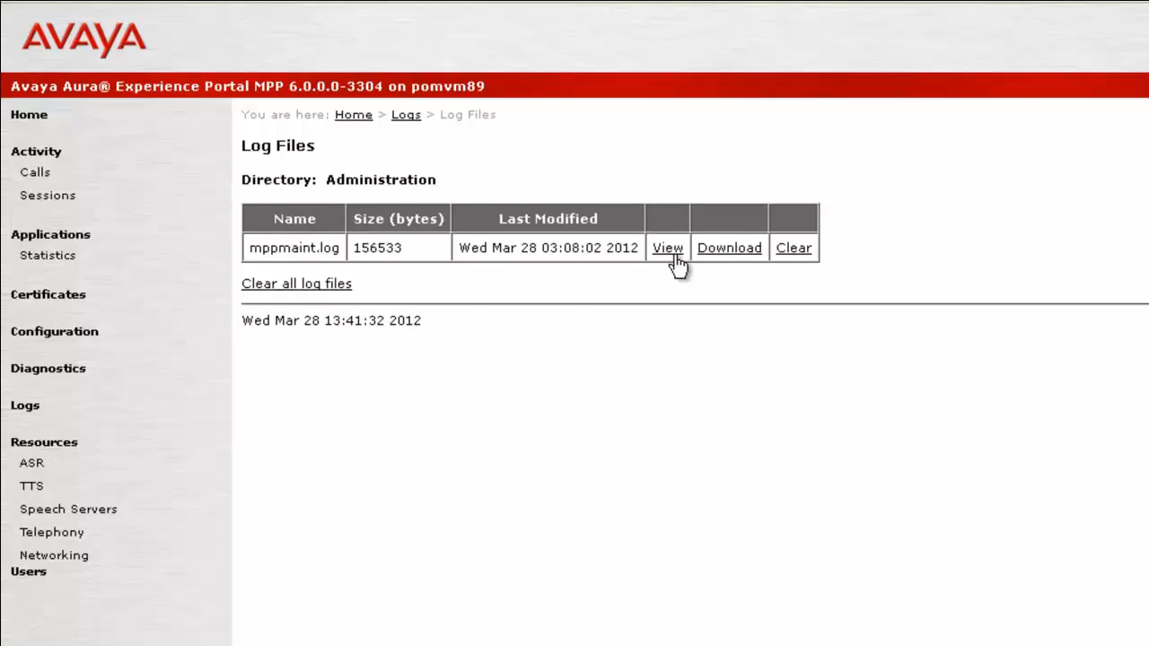
mouse_move(723, 256)
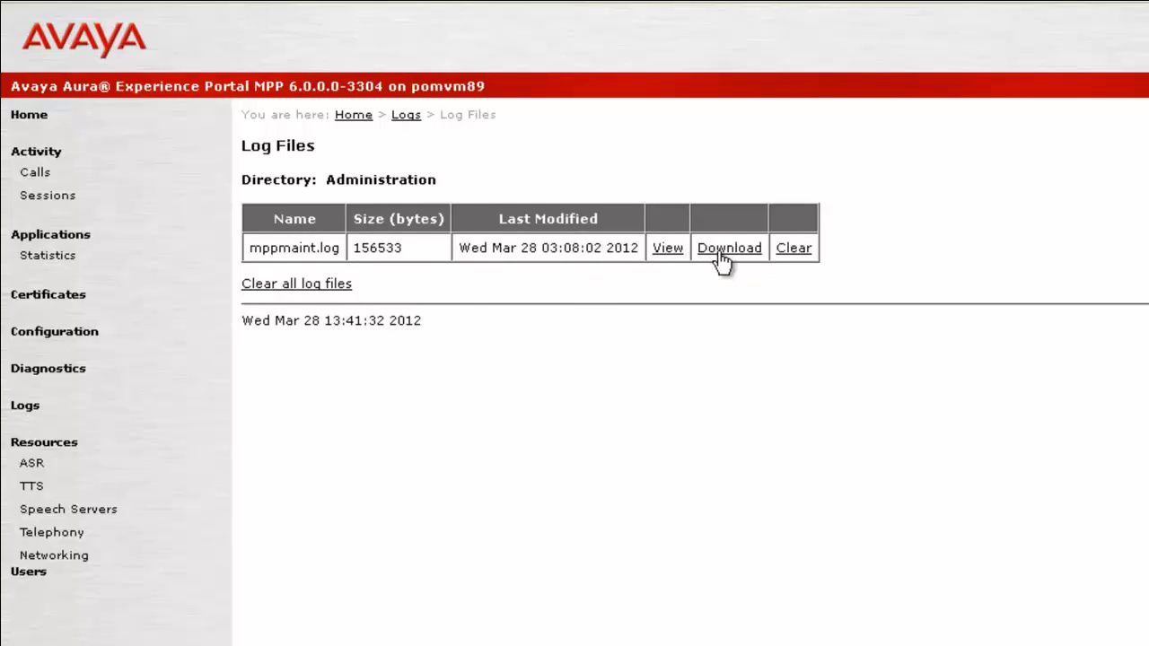
mouse_move(793, 260)
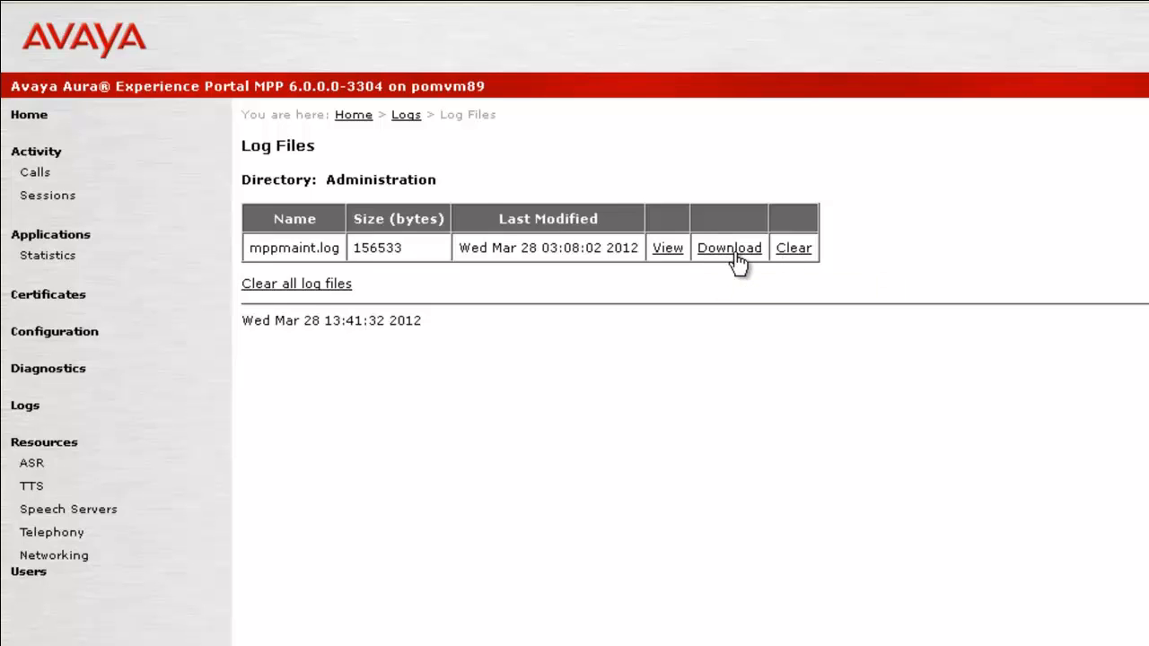
left_click(728, 247)
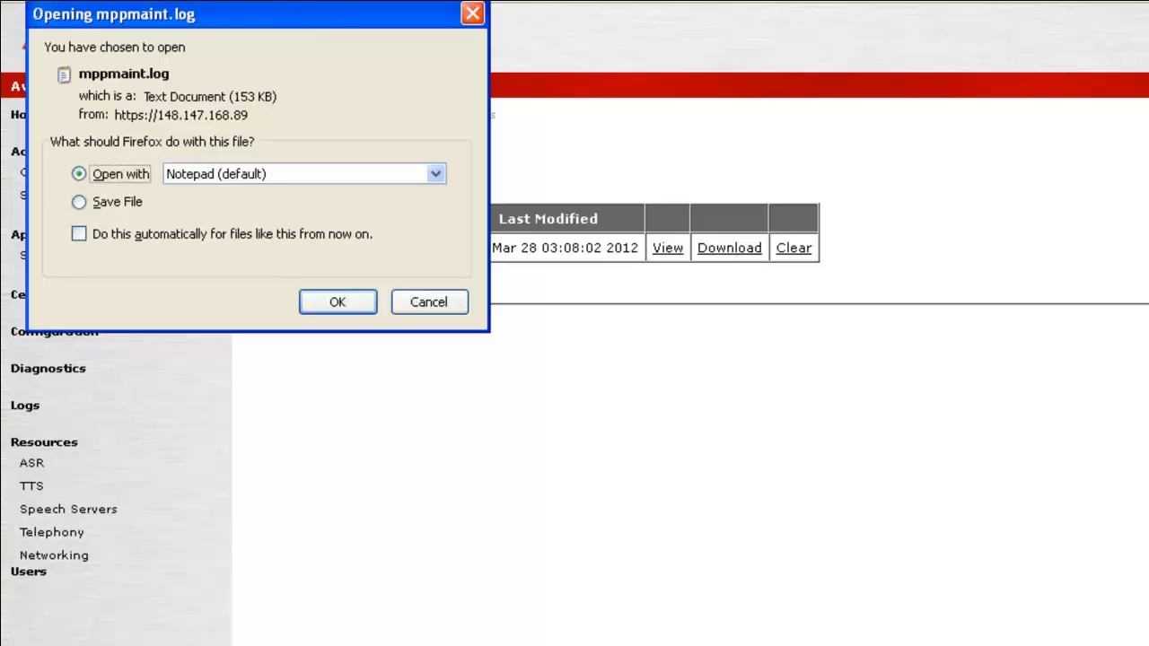
mouse_move(728, 256)
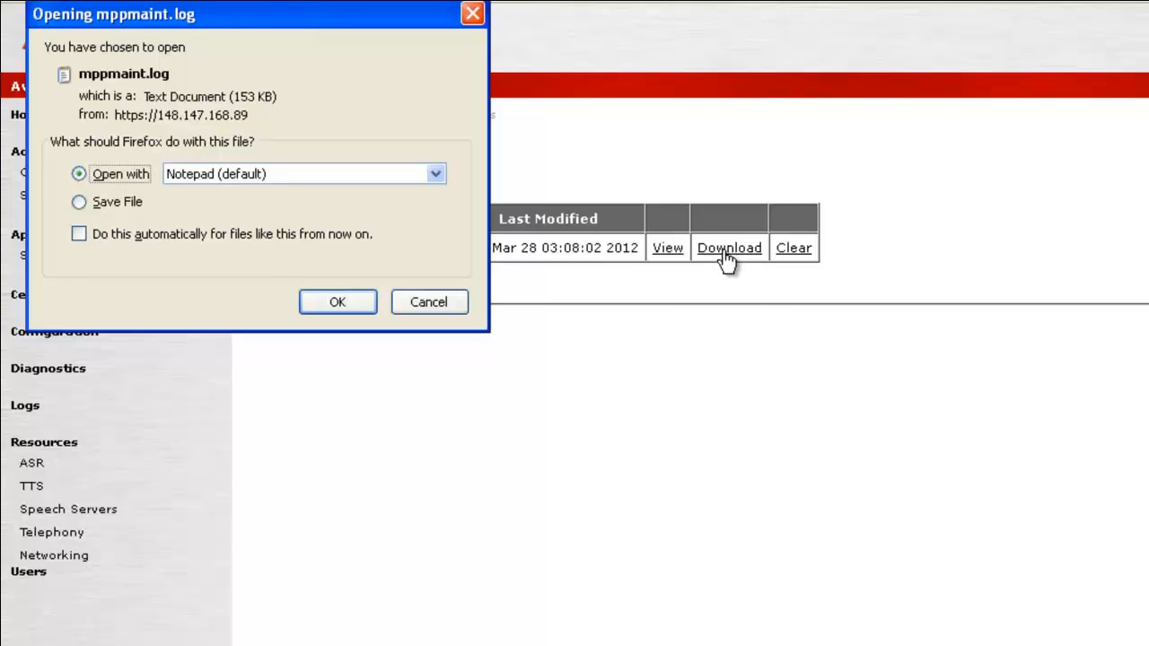
mouse_move(729, 248)
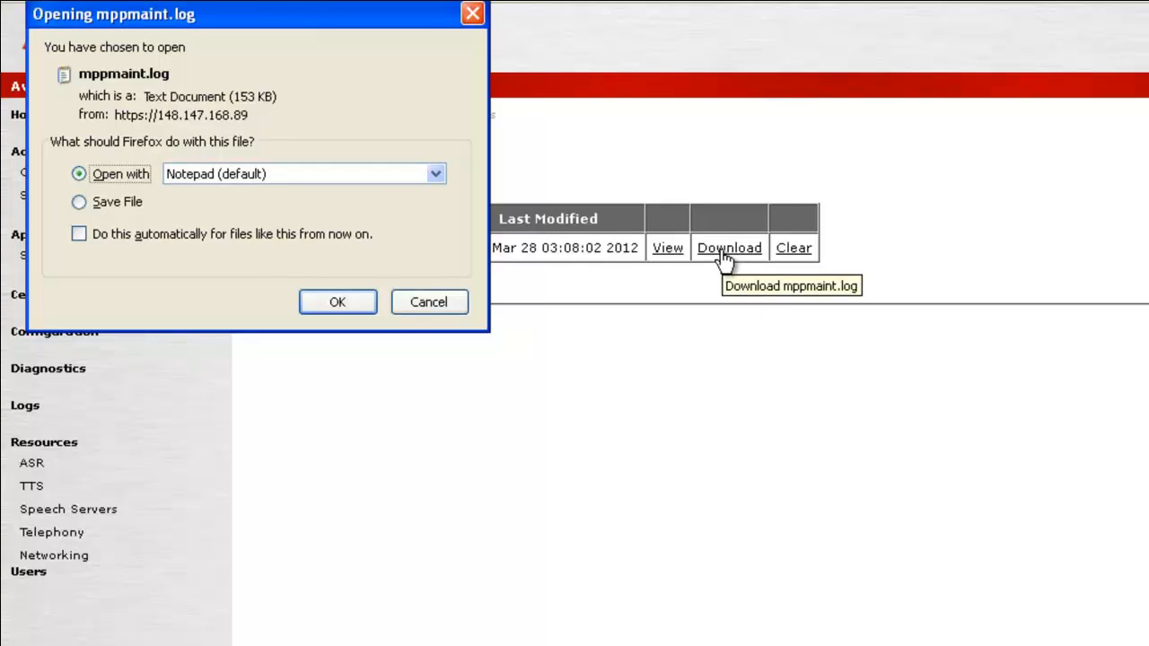
mouse_move(231, 224)
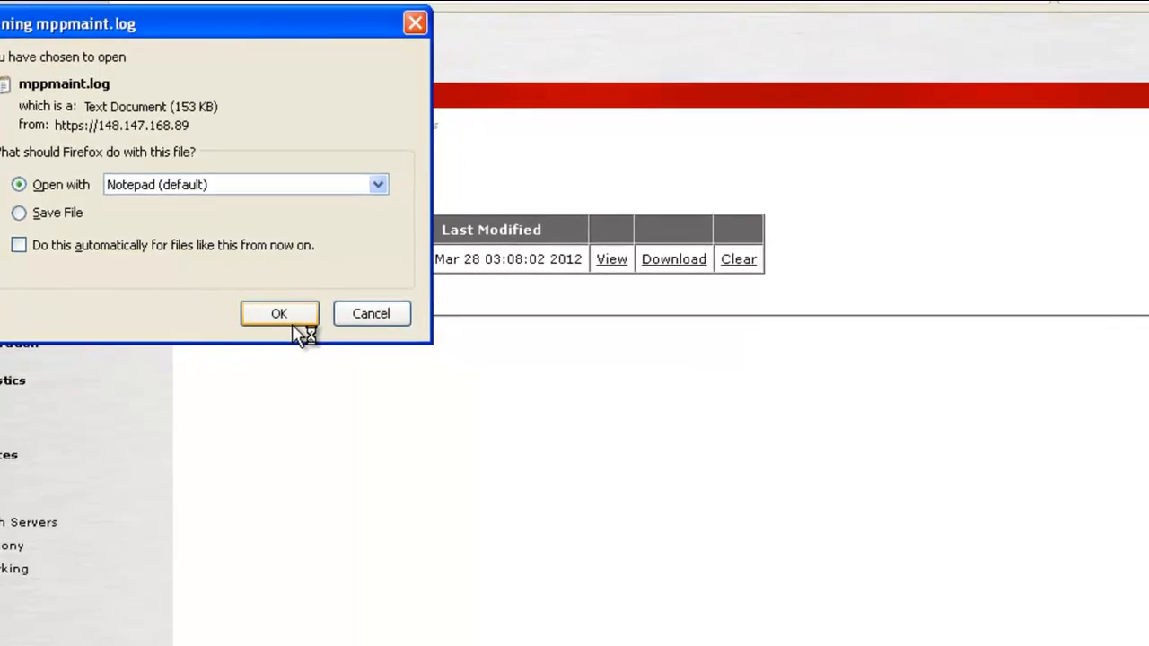
left_click(279, 314)
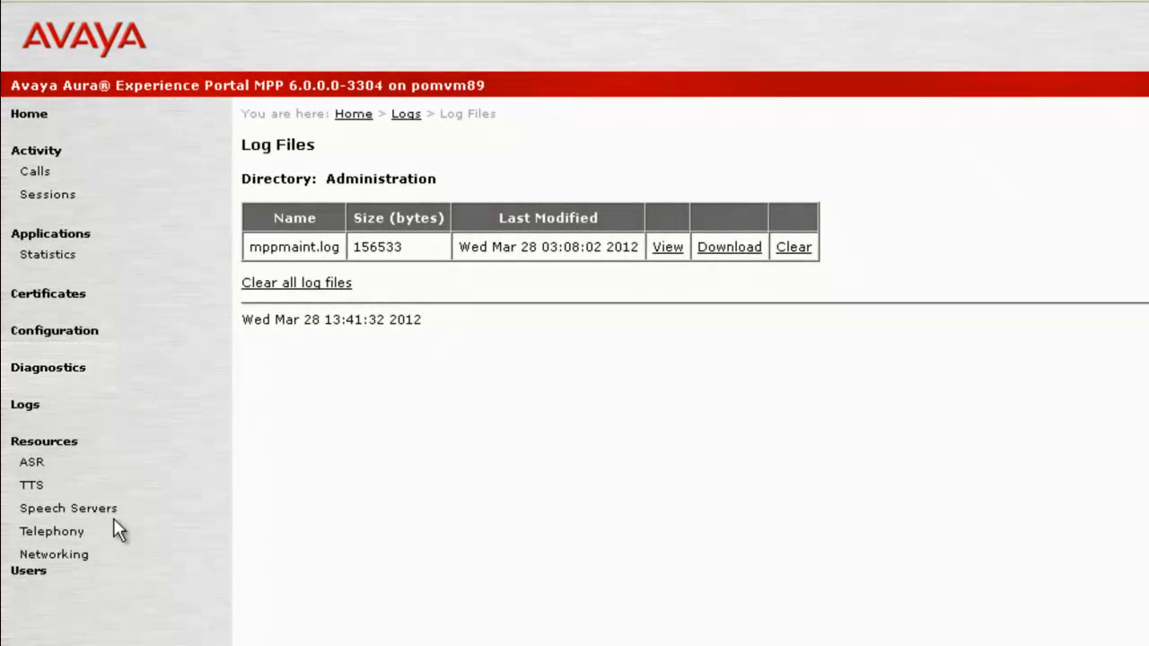
mouse_move(48, 367)
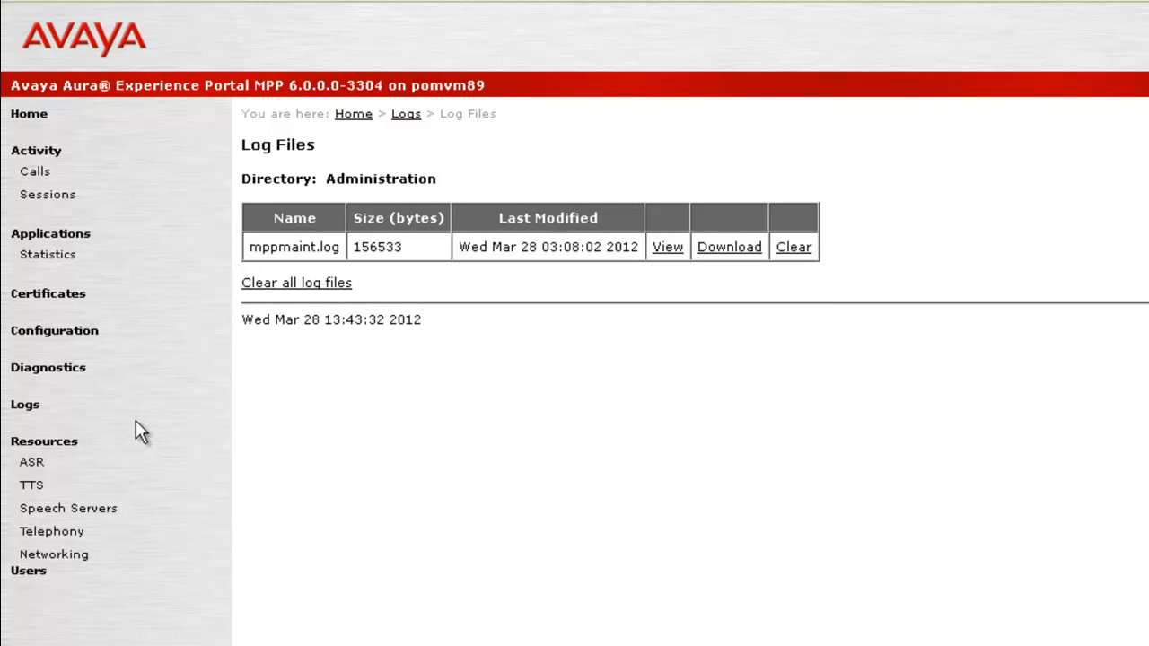
mouse_move(49, 368)
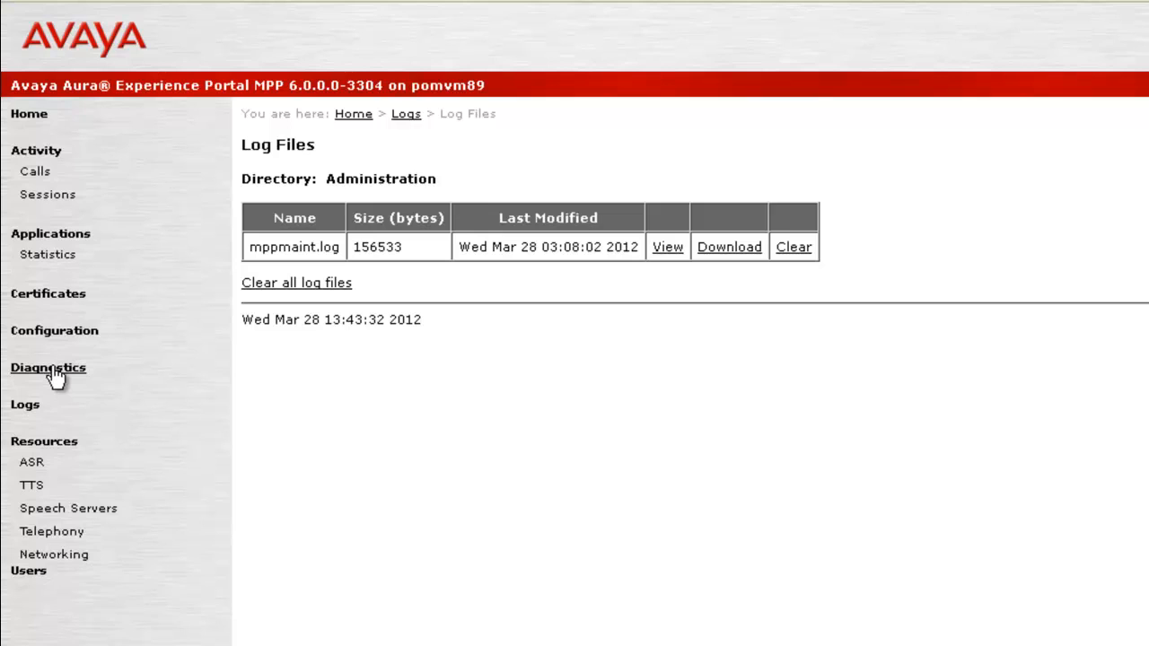
mouse_move(48, 368)
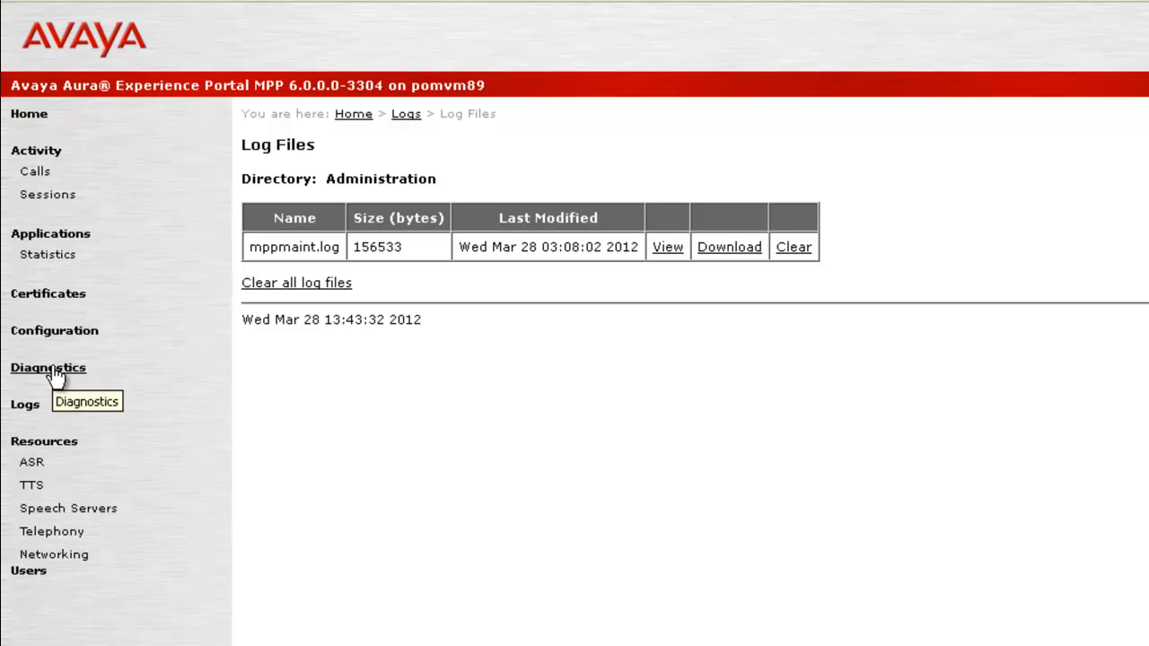
- Open Diagnostics and its Pack Files Options page
left_click(47, 367)
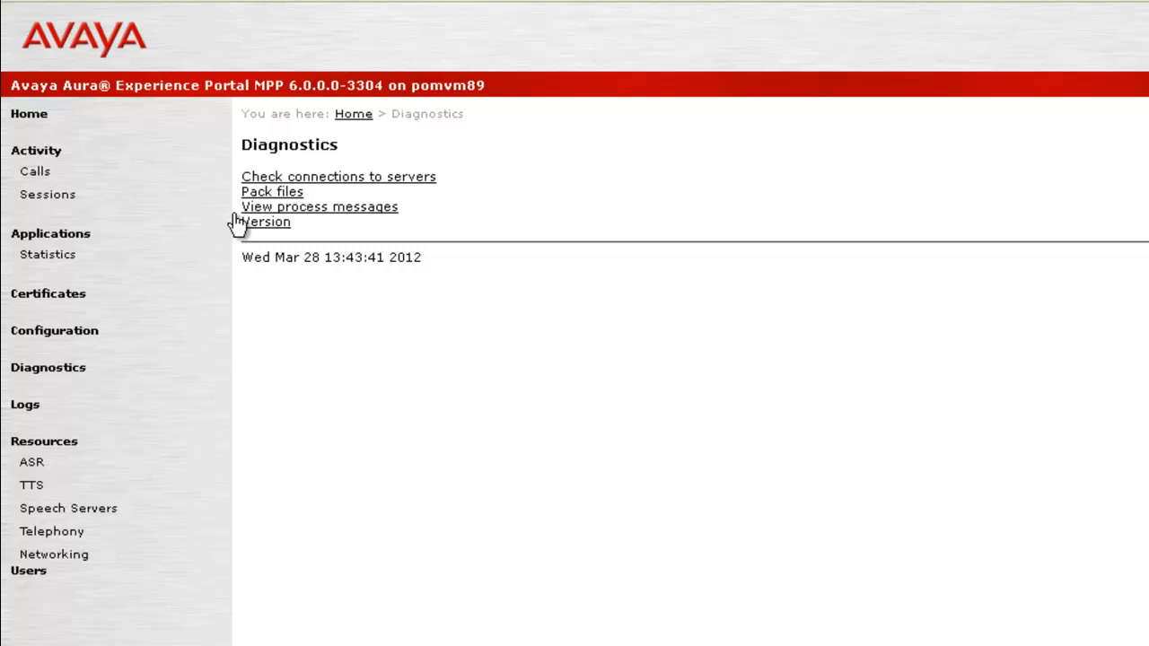
left_click(272, 191)
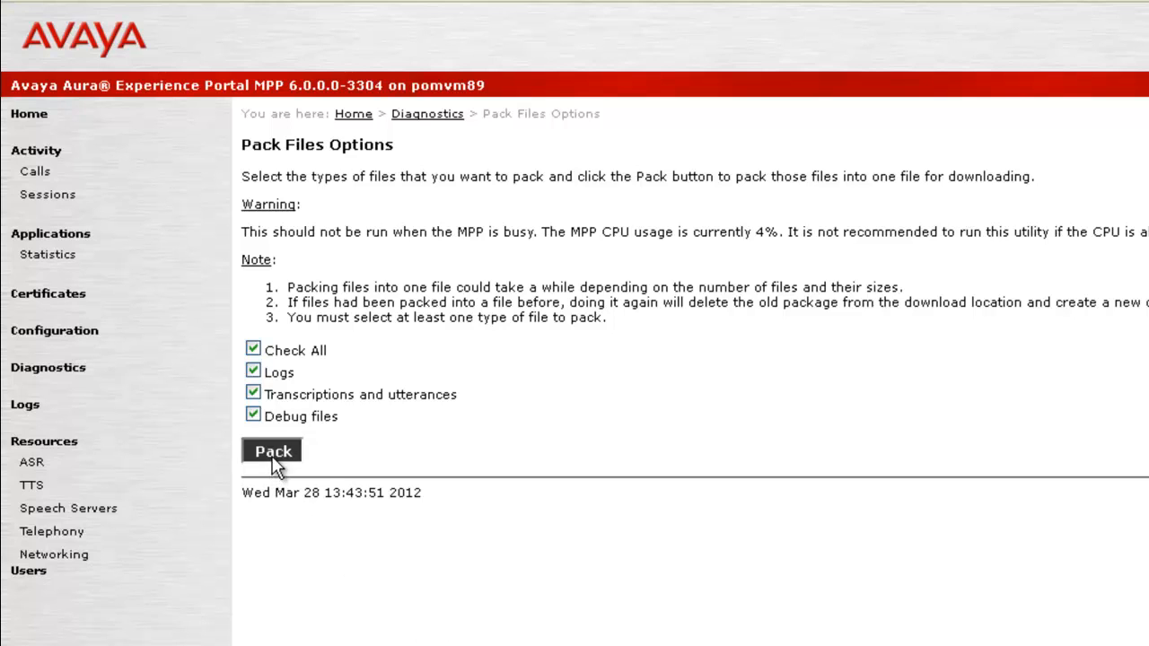
left_click(271, 451)
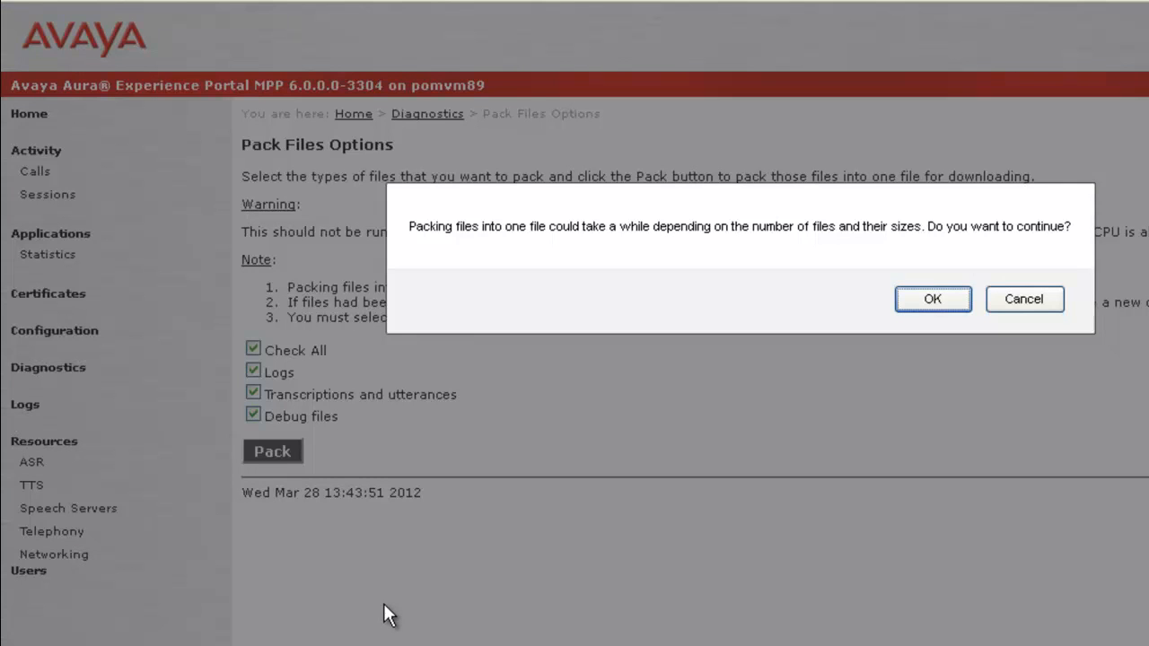
mouse_move(976, 541)
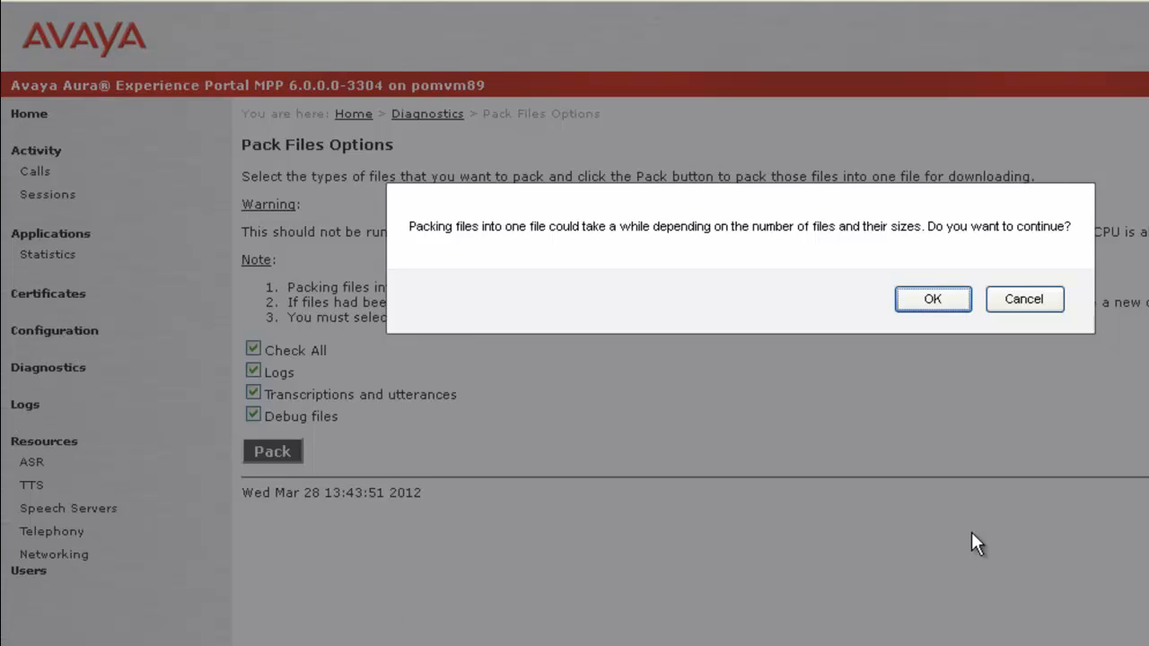
mouse_move(979, 437)
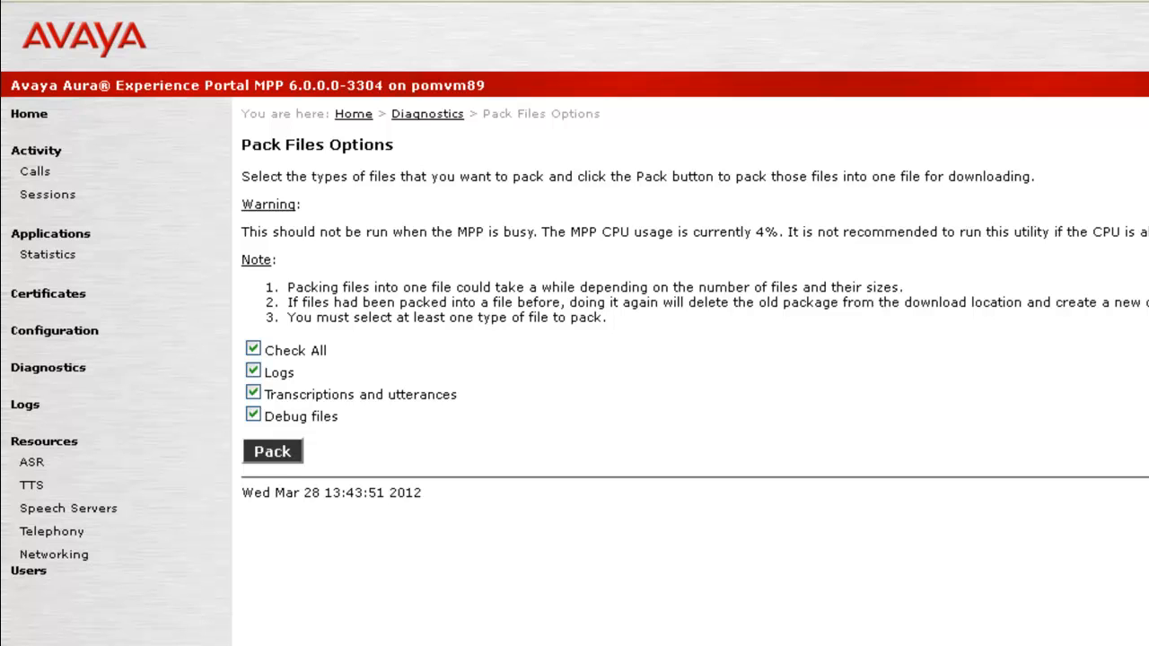
- Confirm packing and scroll to the 18M pomvm89 tar.gz download link
left_click(272, 450)
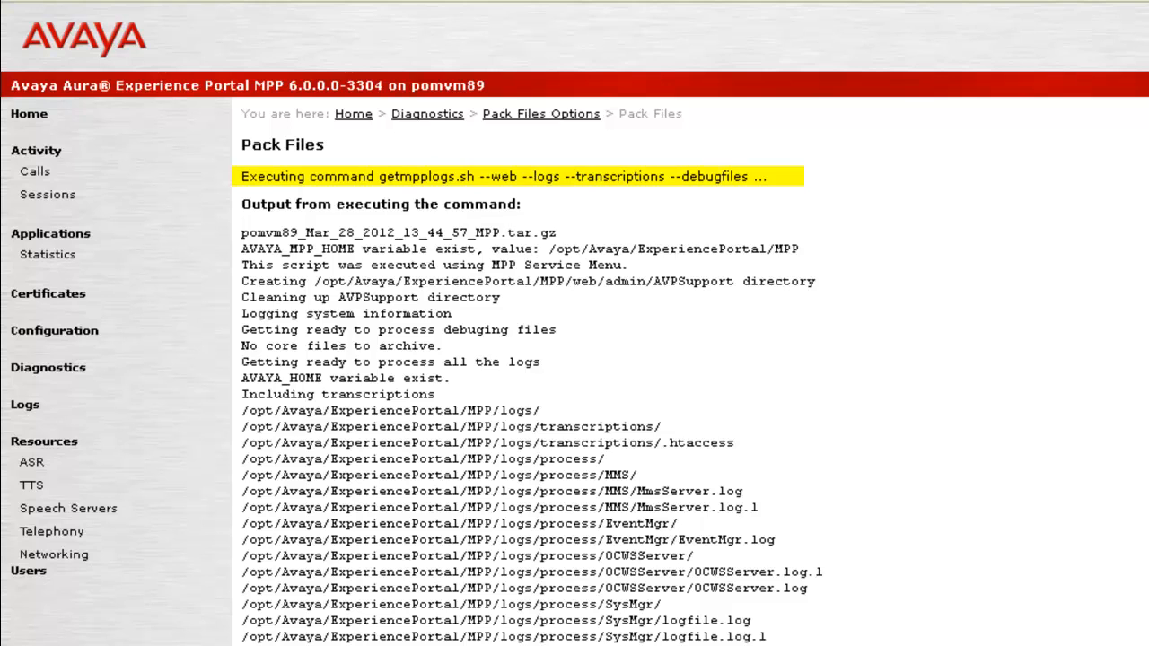
scroll("down", 3)
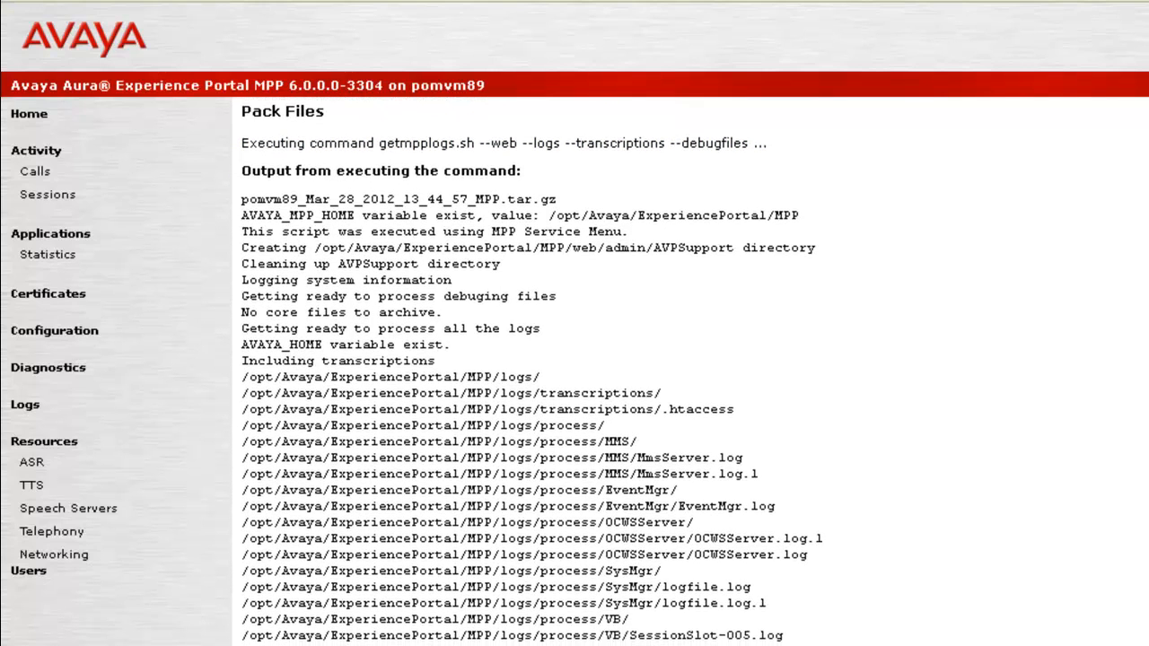
scroll("down", 3)
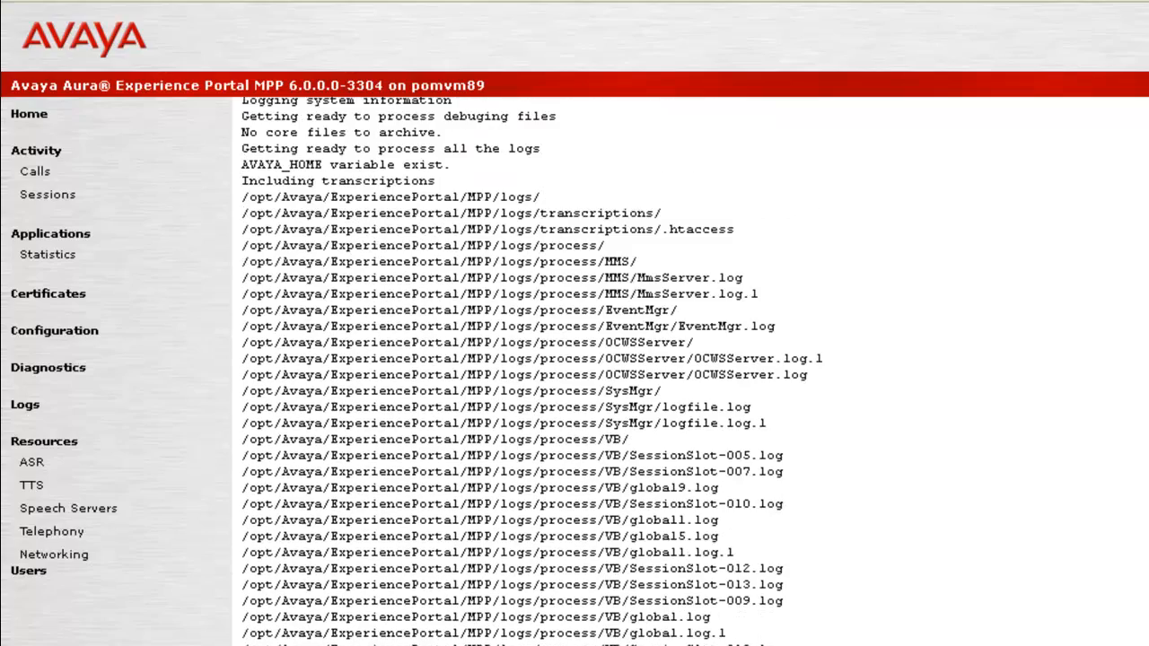
scroll("down", 3)
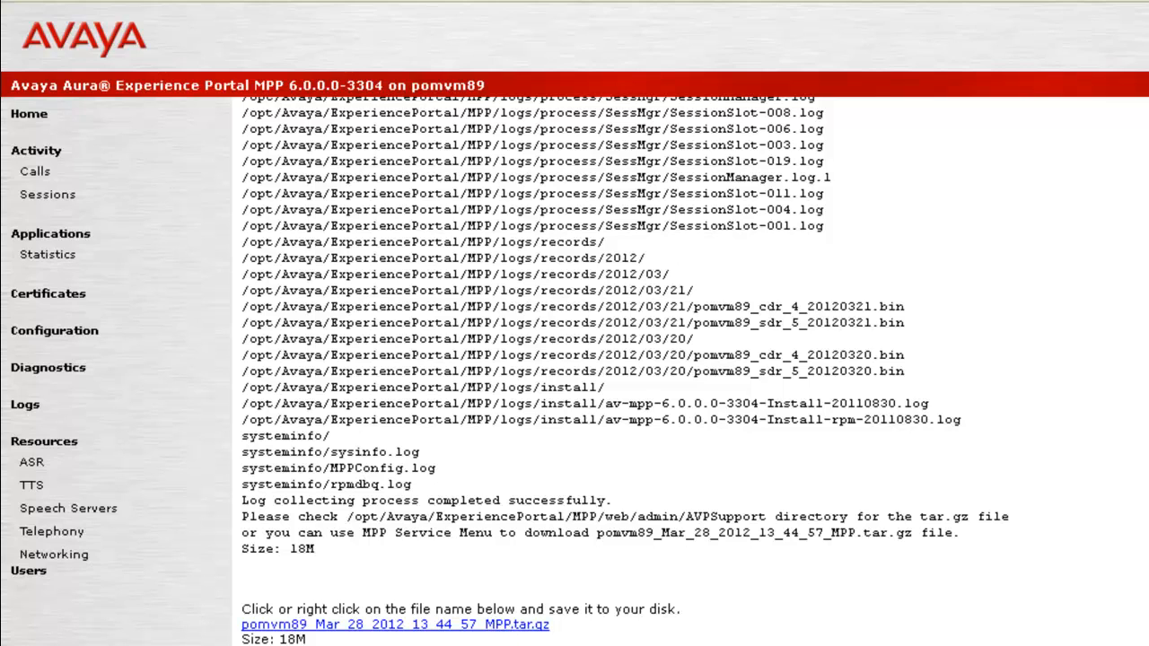
mouse_move(454, 628)
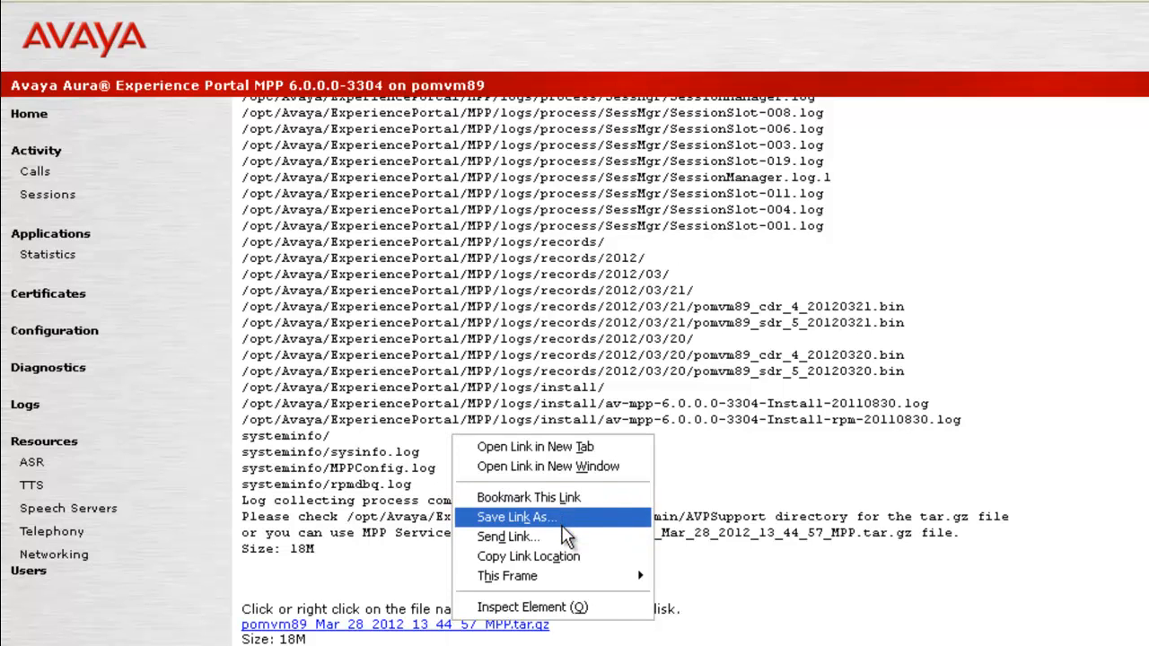
- Save the packed pomvm89 tar.gz bundle into the logs folder
left_click(514, 517)
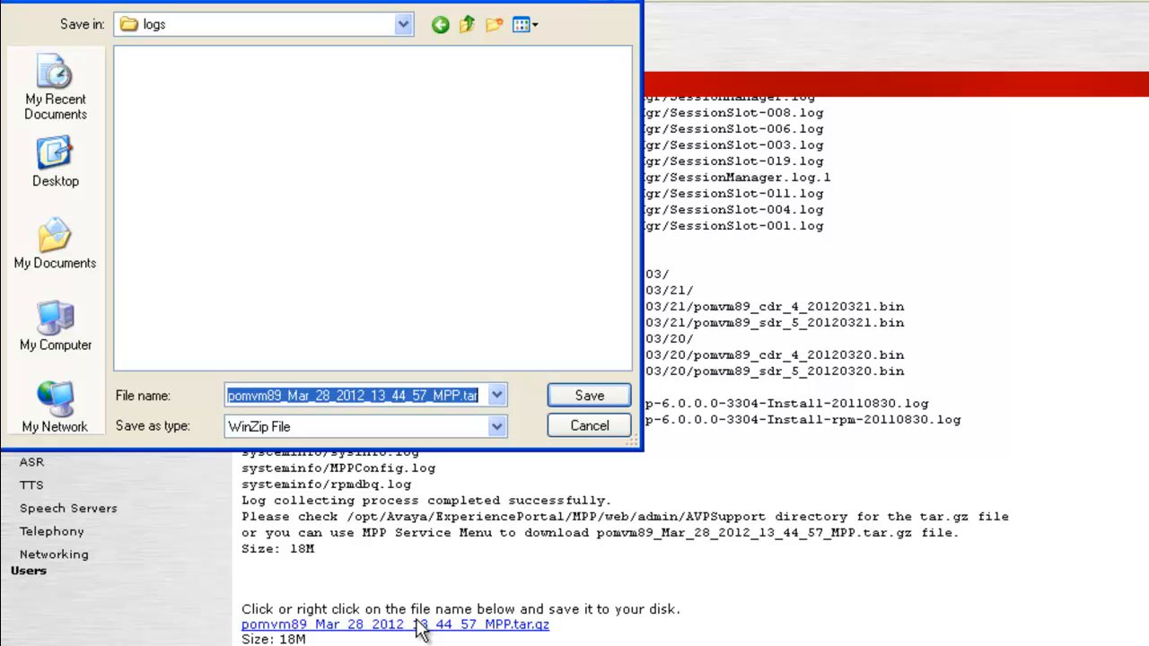
mouse_move(588, 396)
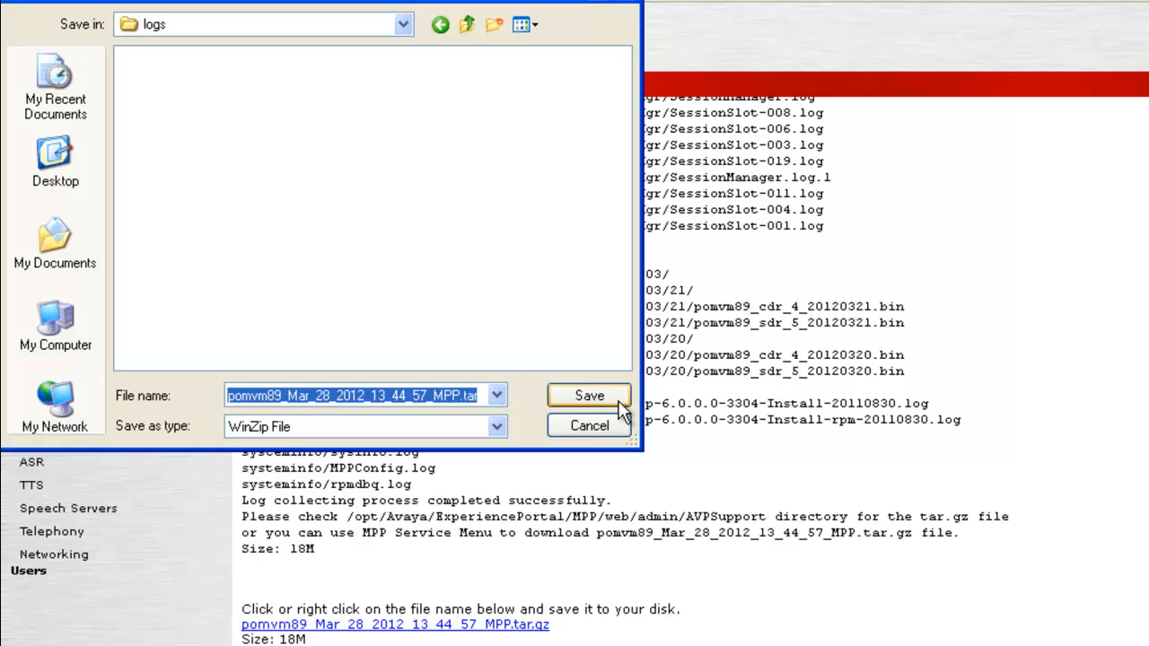